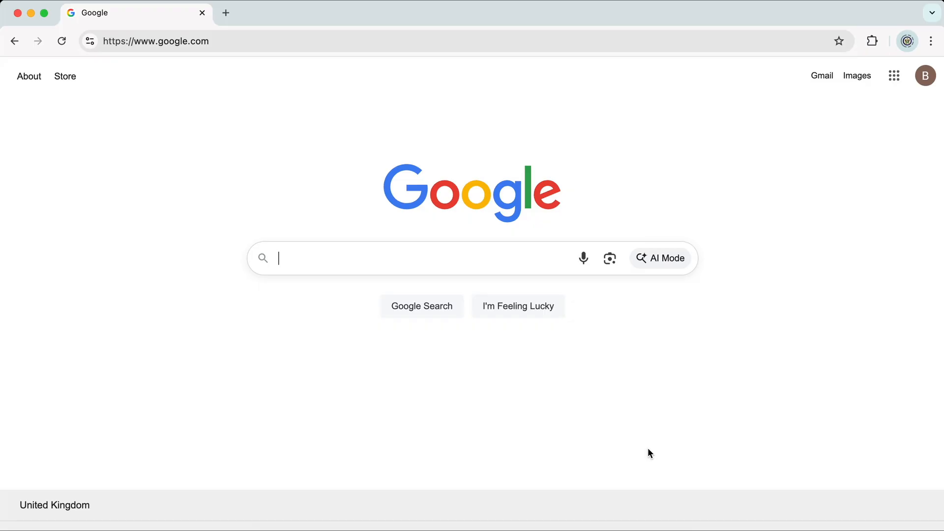
mouse_move(691, 419)
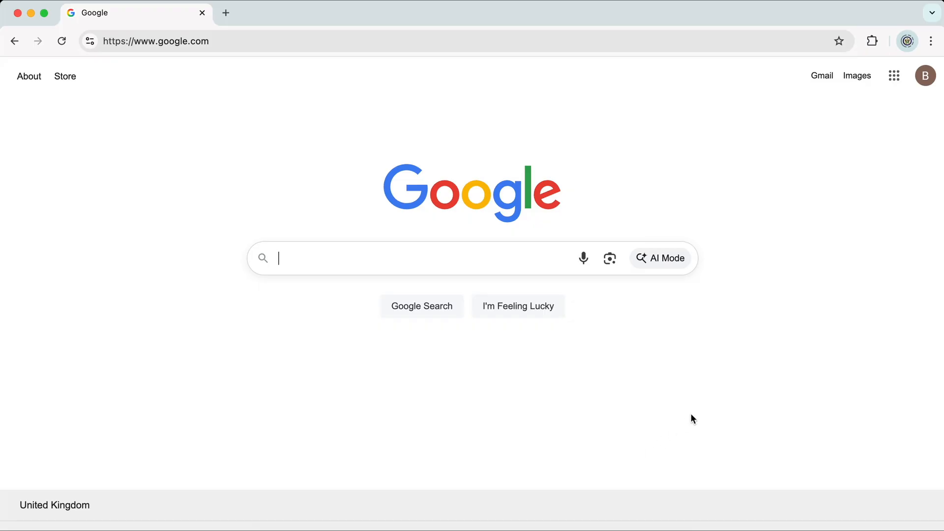
mouse_move(817, 308)
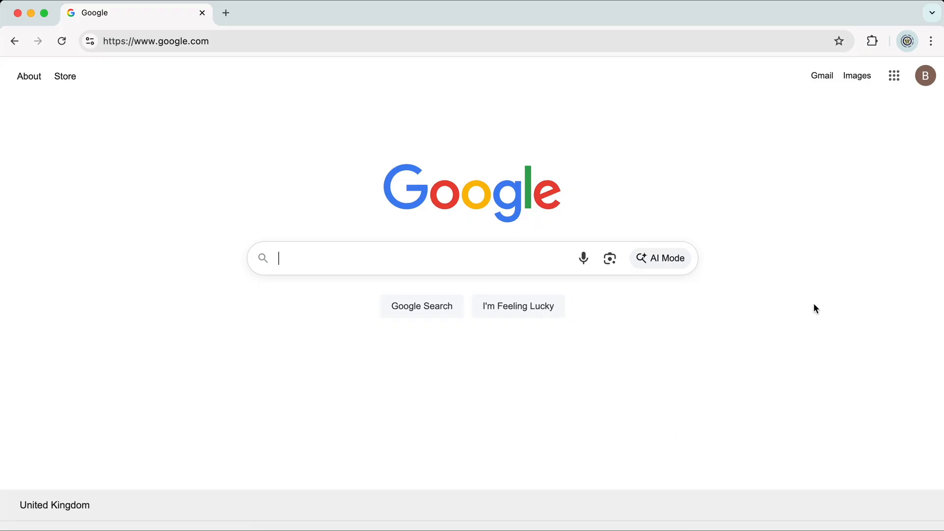
mouse_move(830, 138)
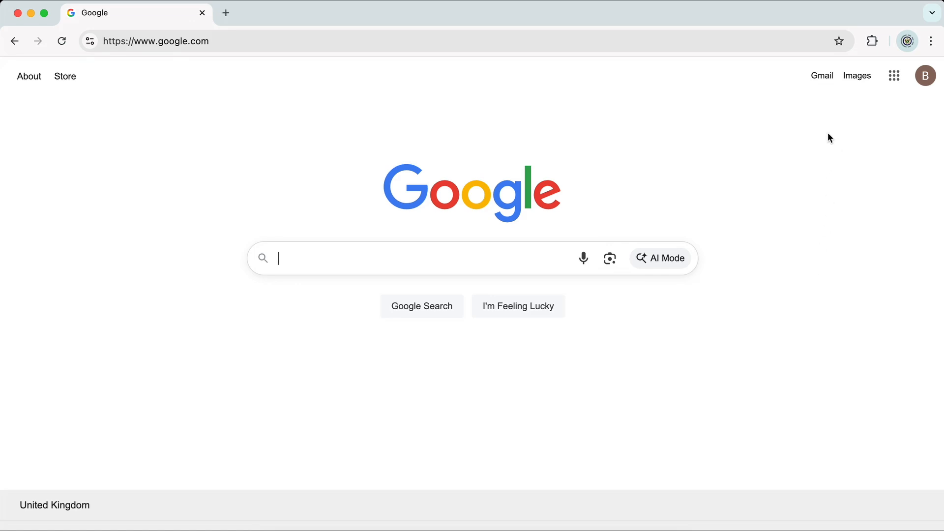
mouse_move(821, 76)
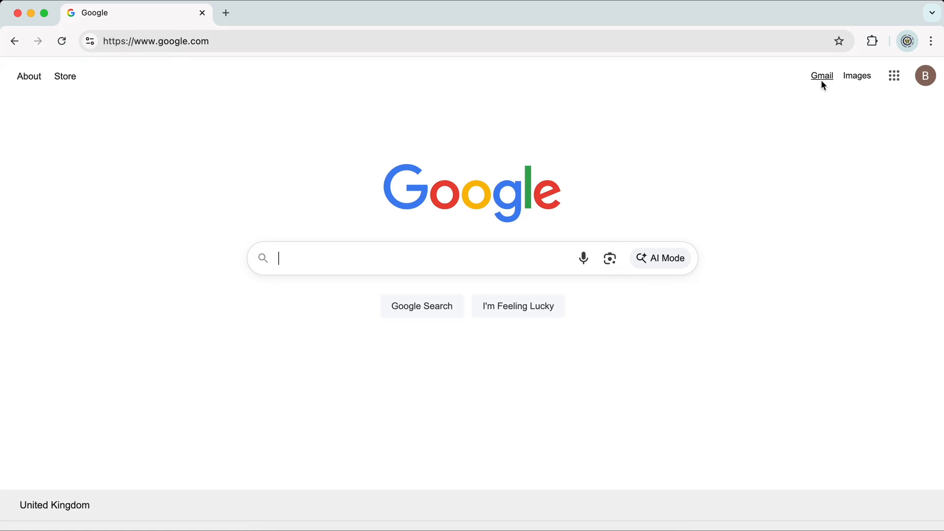
mouse_move(820, 79)
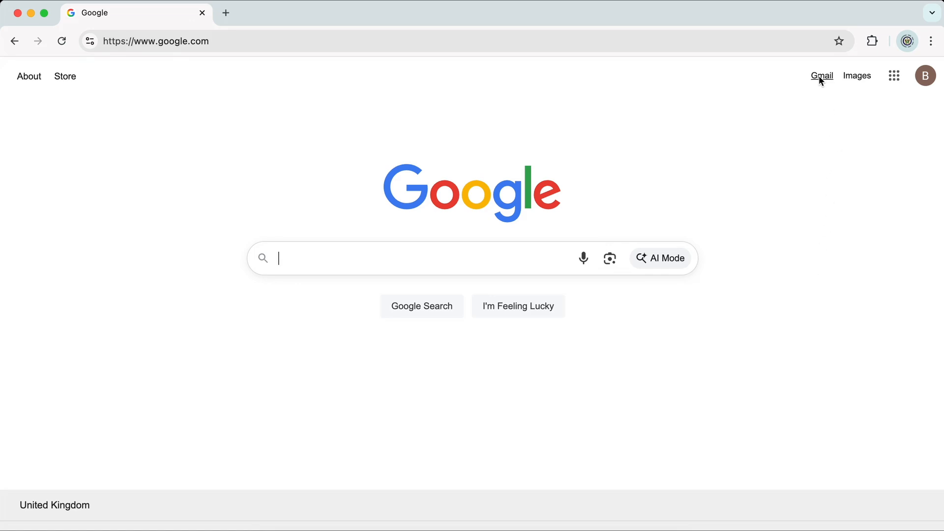
Step: Go from the Google homepage to the Gmail inbox
left_click(820, 76)
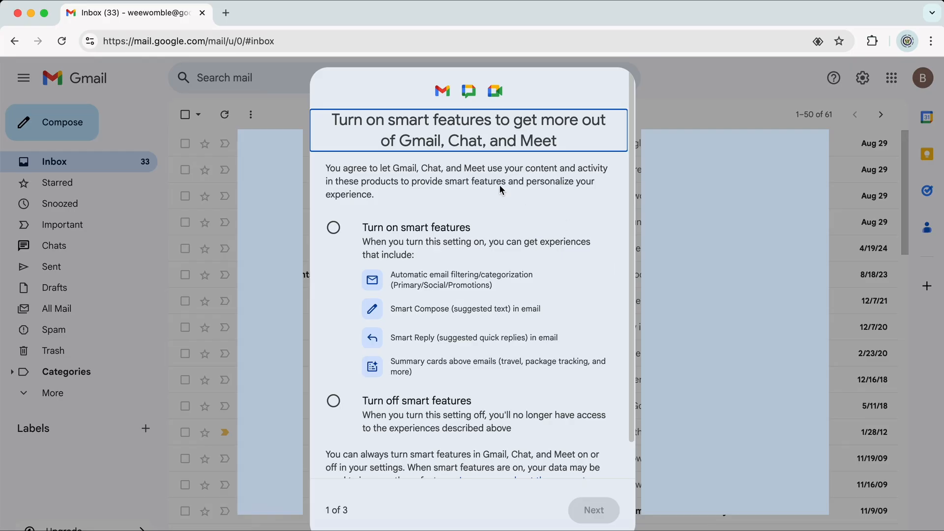
mouse_move(438, 189)
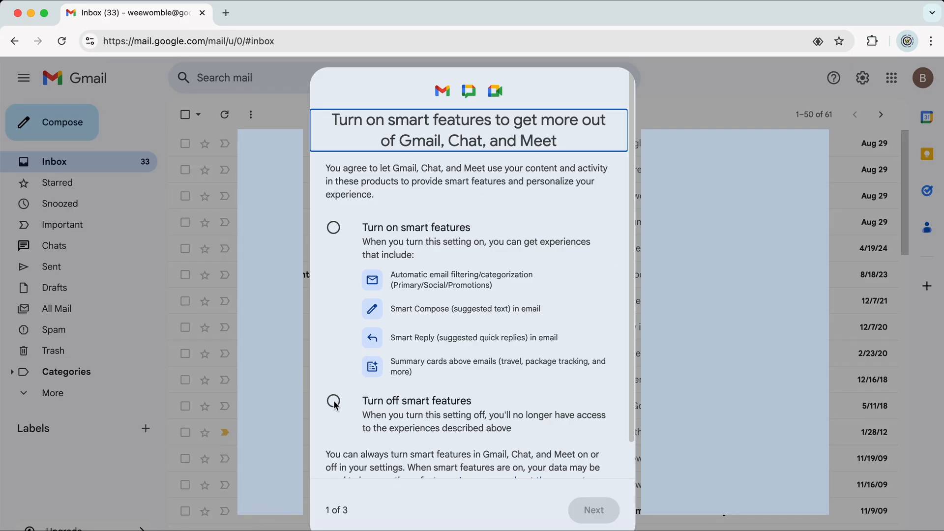
Step: Choose 'Turn off smart features' and continue to the Workspace smart features step 2 of 3
left_click(334, 400)
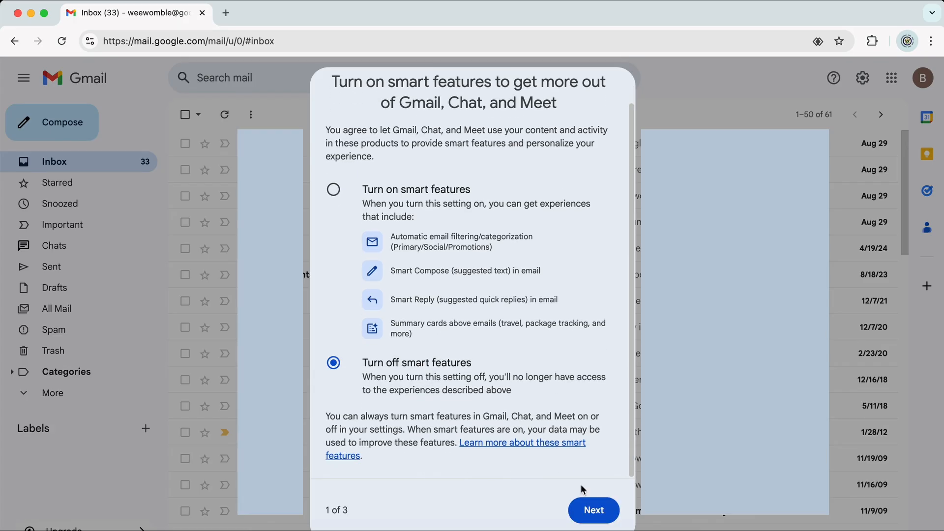
left_click(592, 511)
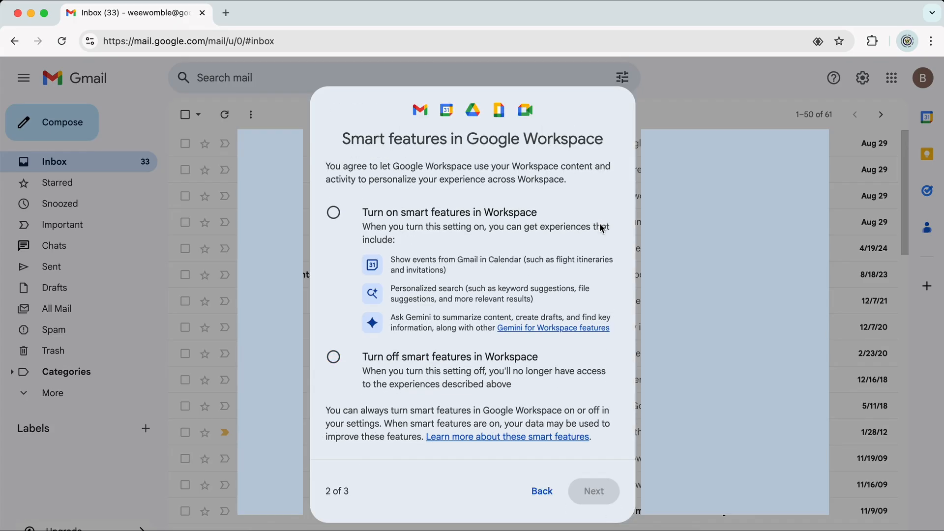
mouse_move(578, 149)
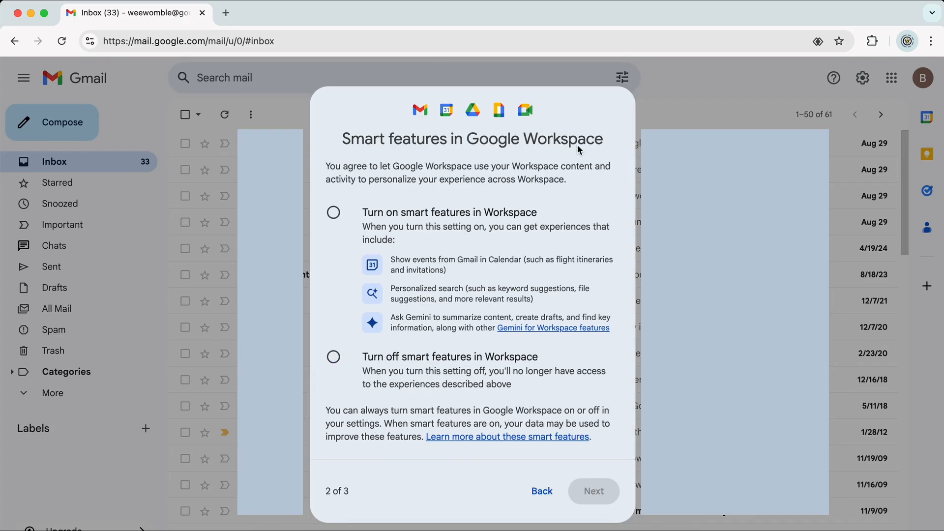
mouse_move(350, 162)
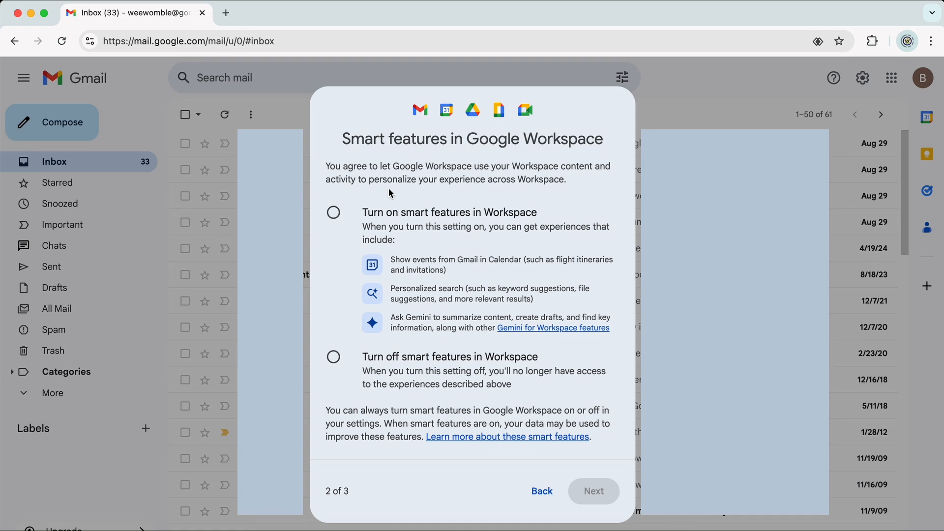
mouse_move(478, 190)
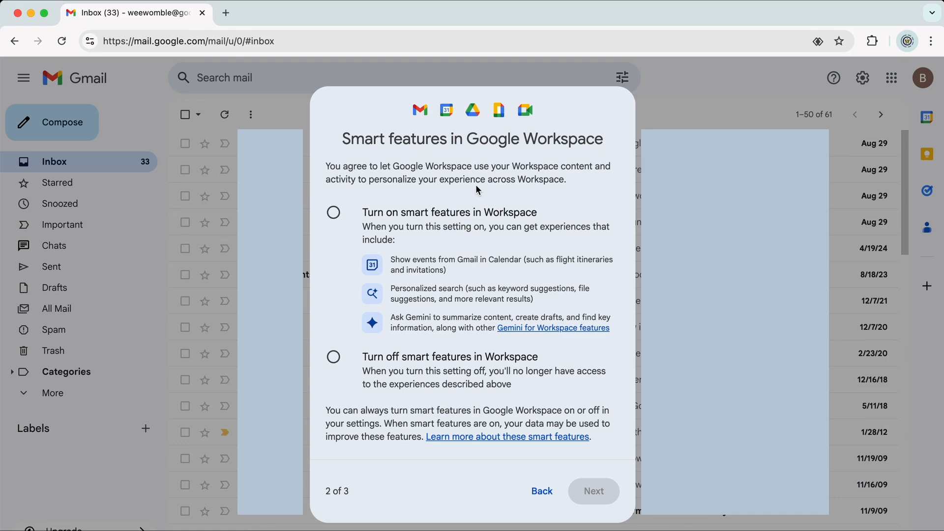
mouse_move(549, 192)
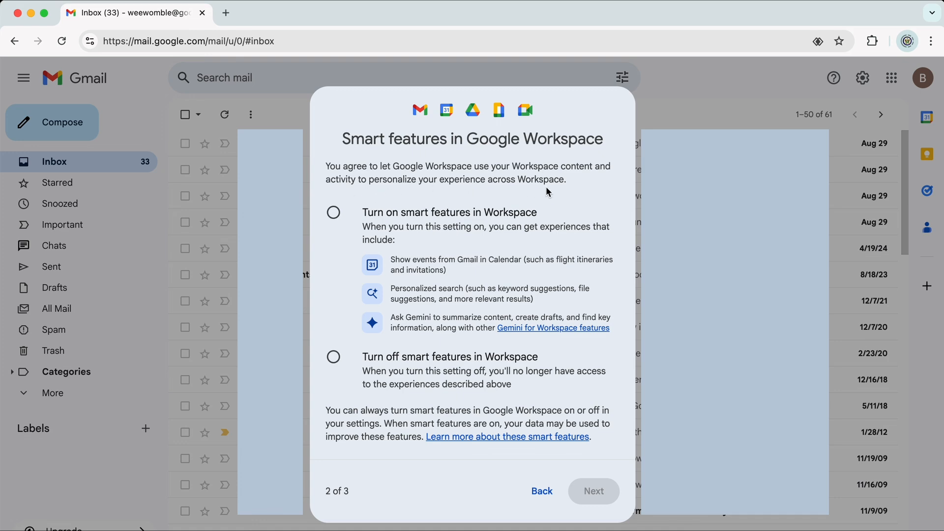
mouse_move(501, 348)
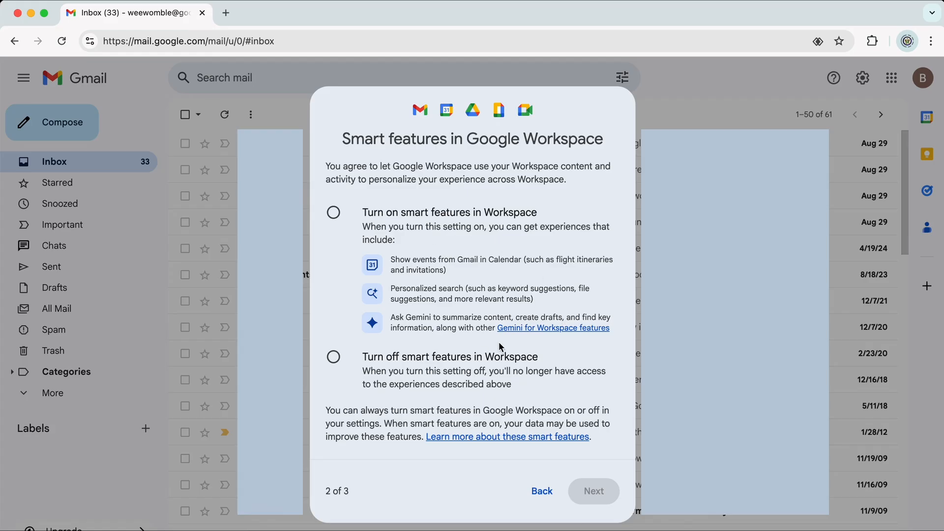
mouse_move(455, 323)
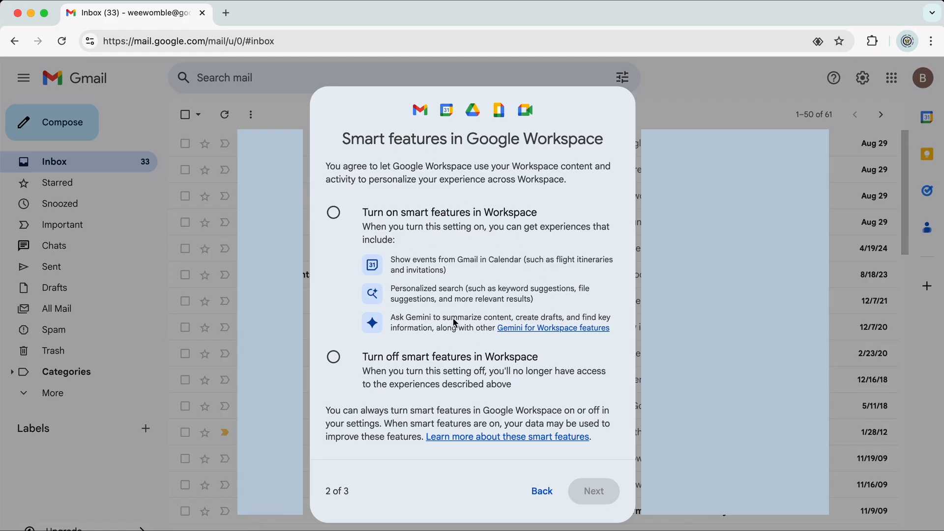